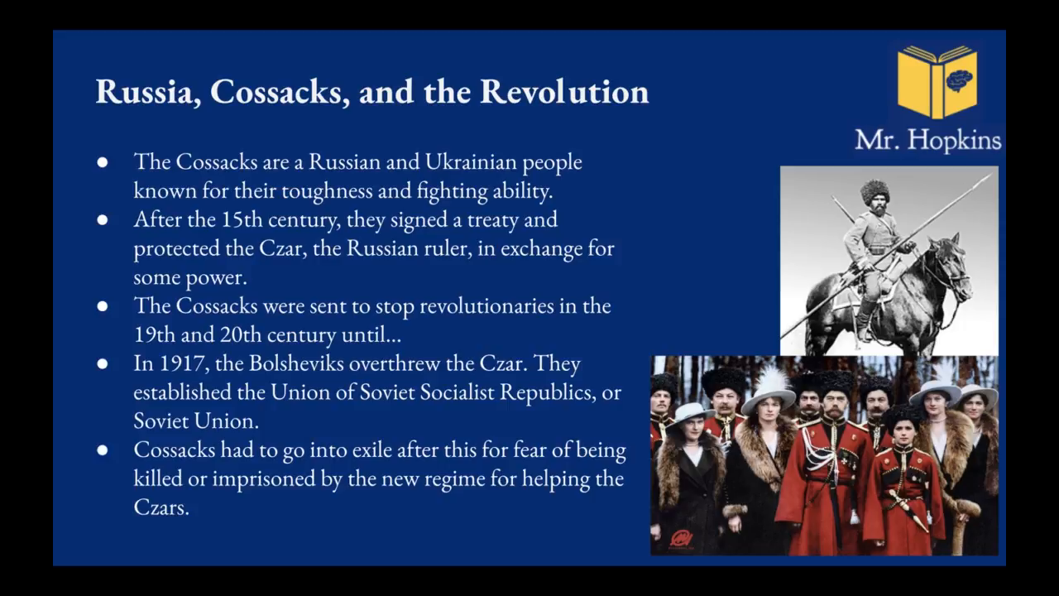
{"action": "key", "text": "Right"}
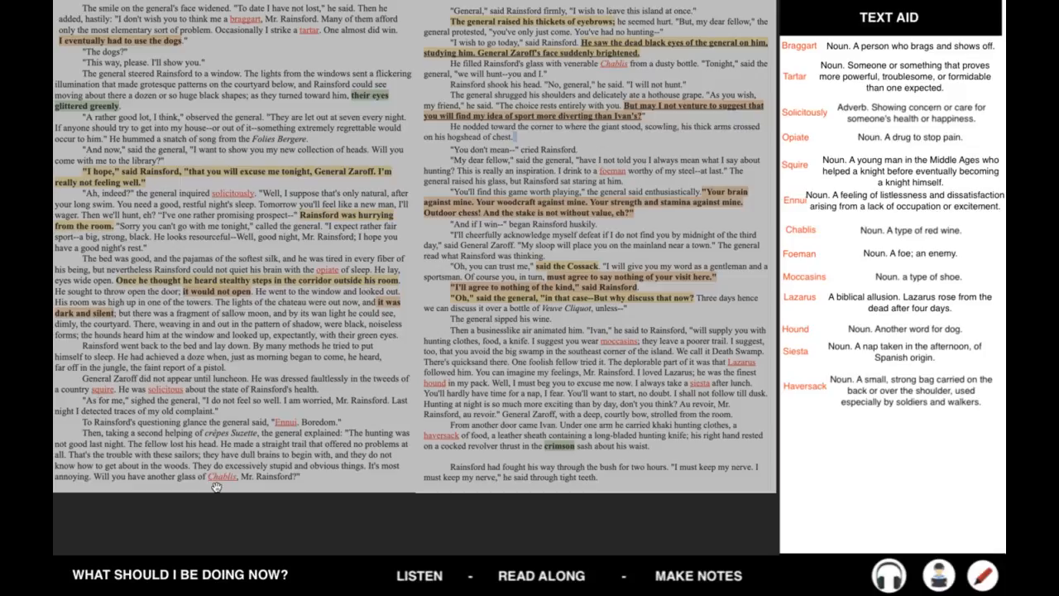
{"action": "mouse_move", "coordinate": [241, 484]}
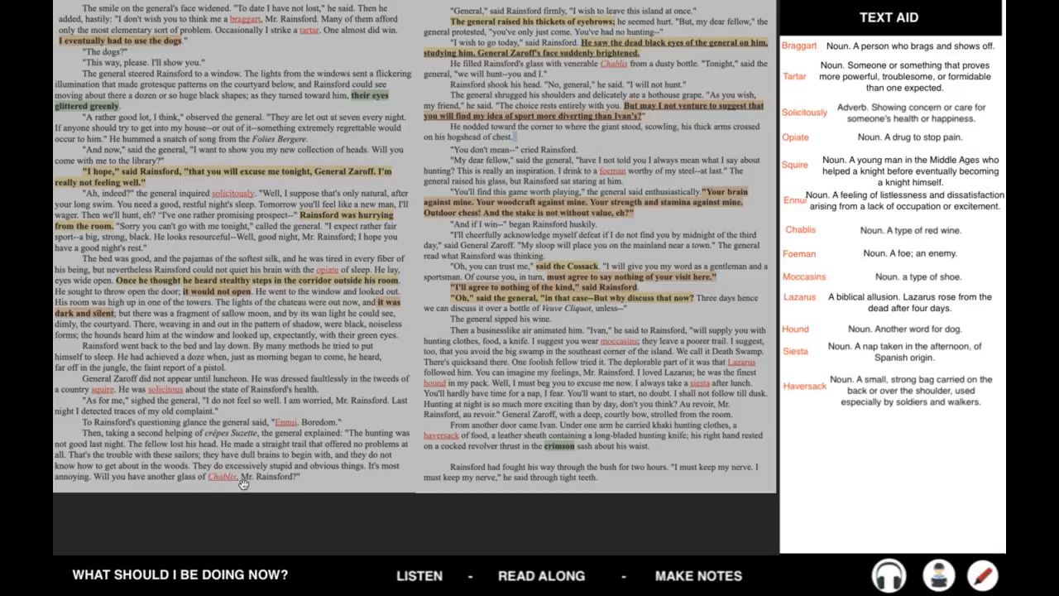
{"action": "mouse_move", "coordinate": [586, 466]}
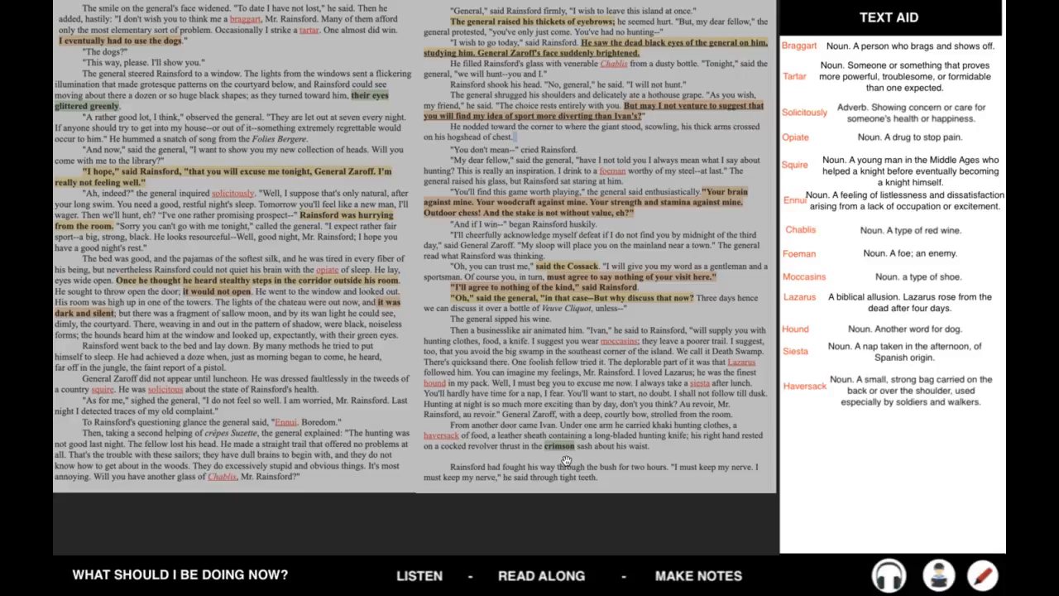
{"action": "mouse_move", "coordinate": [592, 277]}
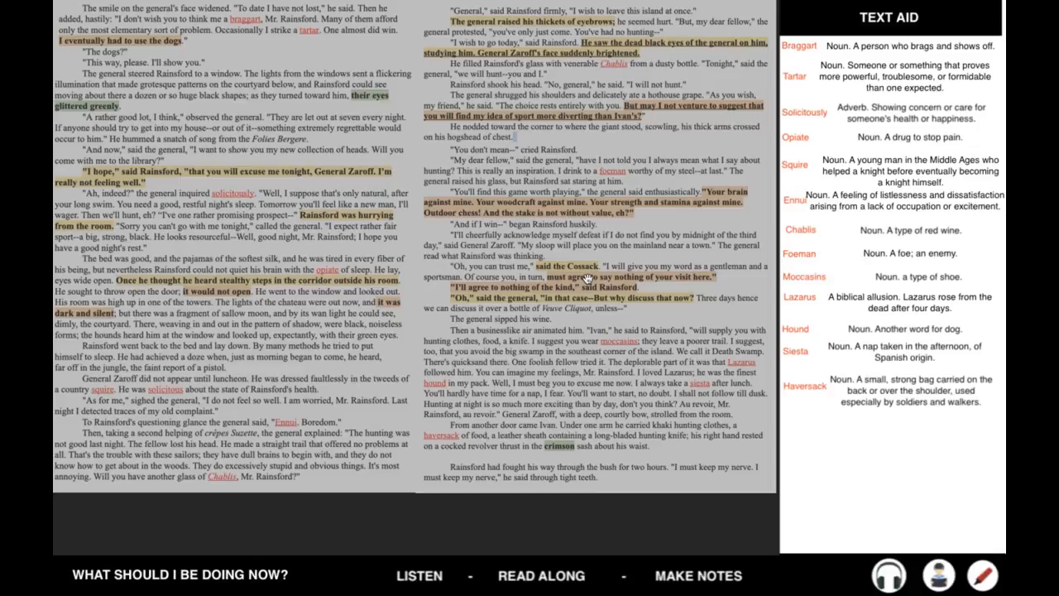
{"action": "mouse_move", "coordinate": [659, 231]}
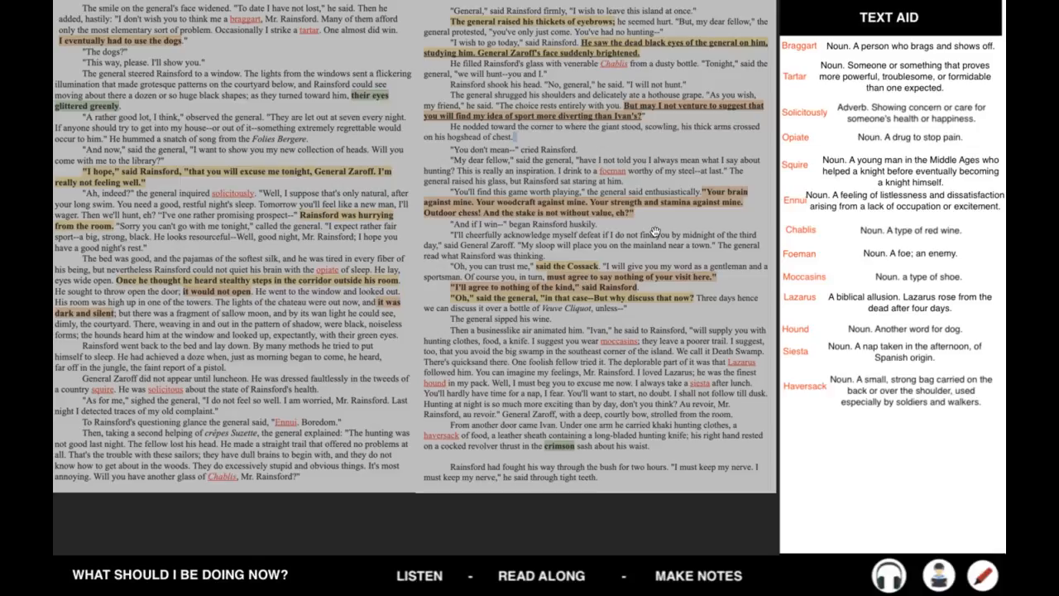
{"action": "mouse_move", "coordinate": [571, 225]}
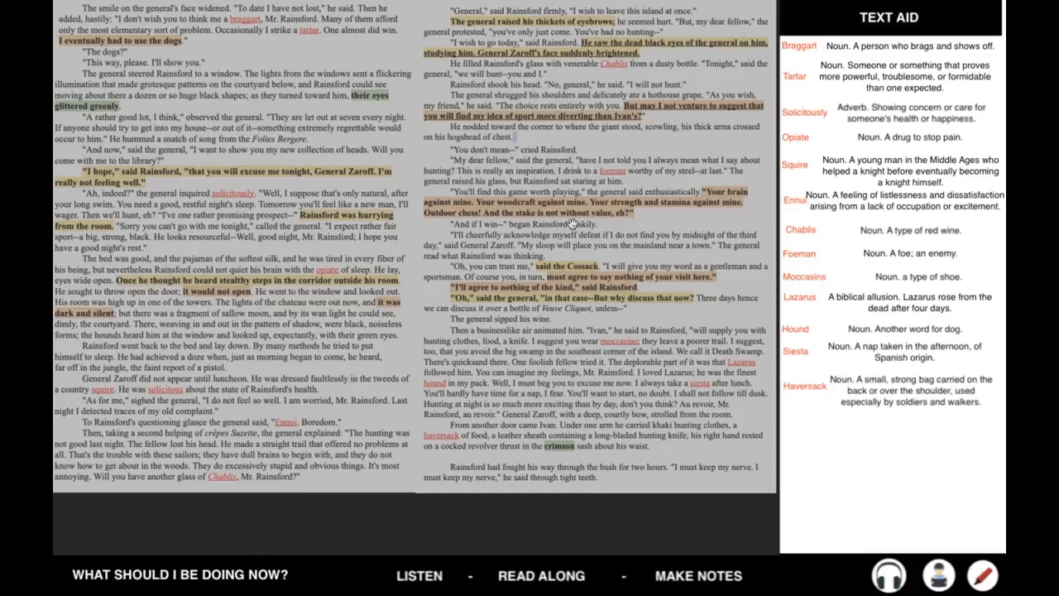
{"action": "mouse_move", "coordinate": [646, 225]}
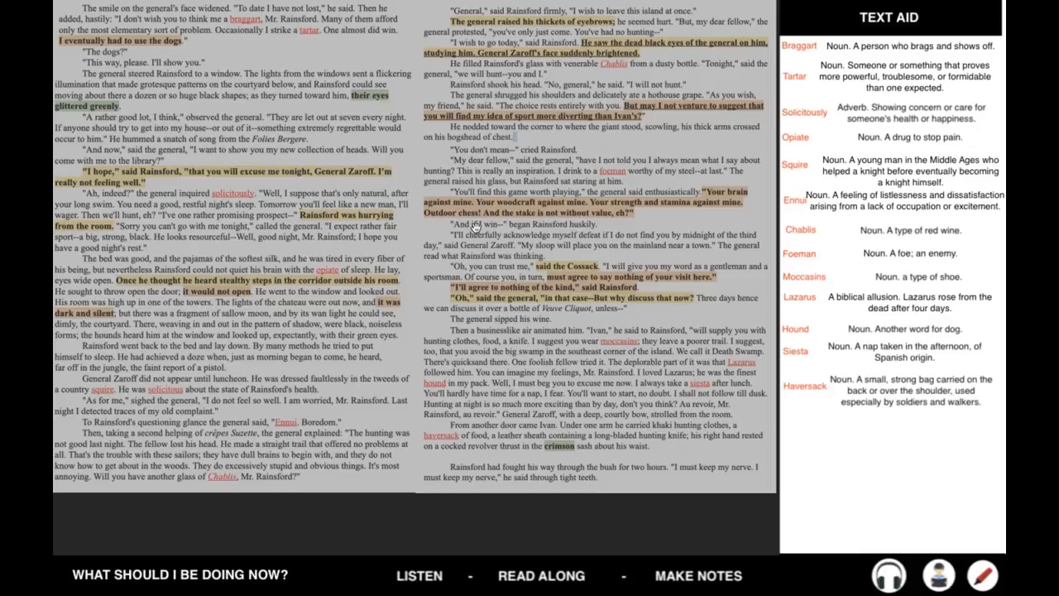
{"action": "mouse_move", "coordinate": [614, 265]}
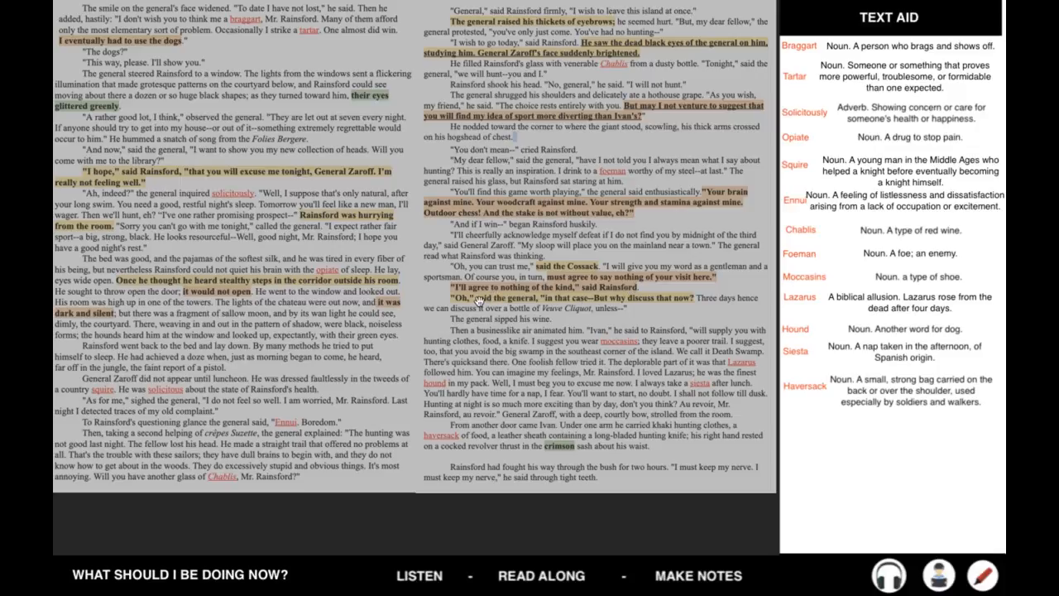
{"action": "mouse_move", "coordinate": [503, 307]}
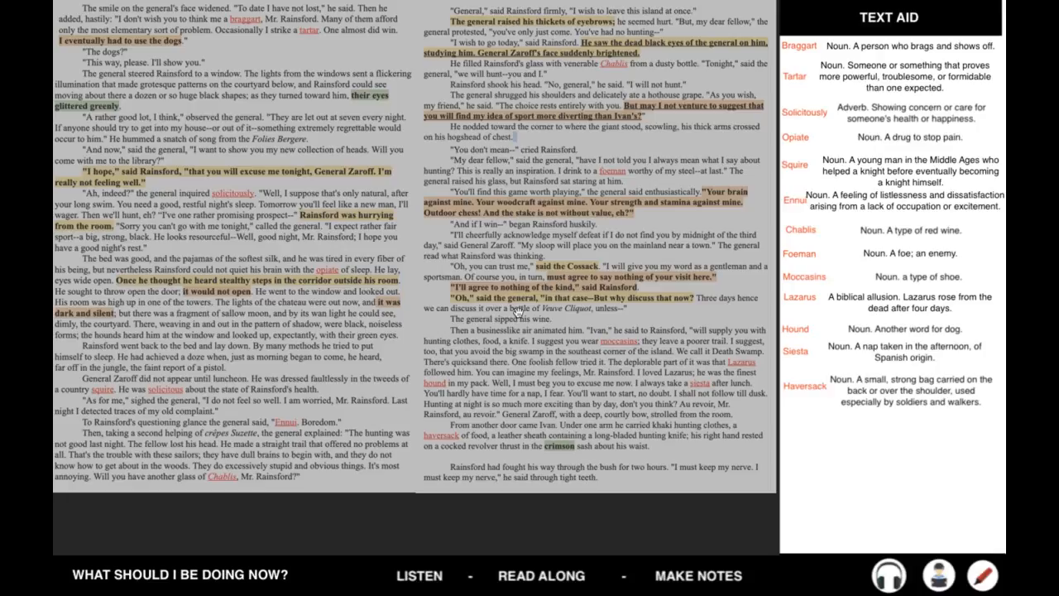
{"action": "mouse_move", "coordinate": [576, 308]}
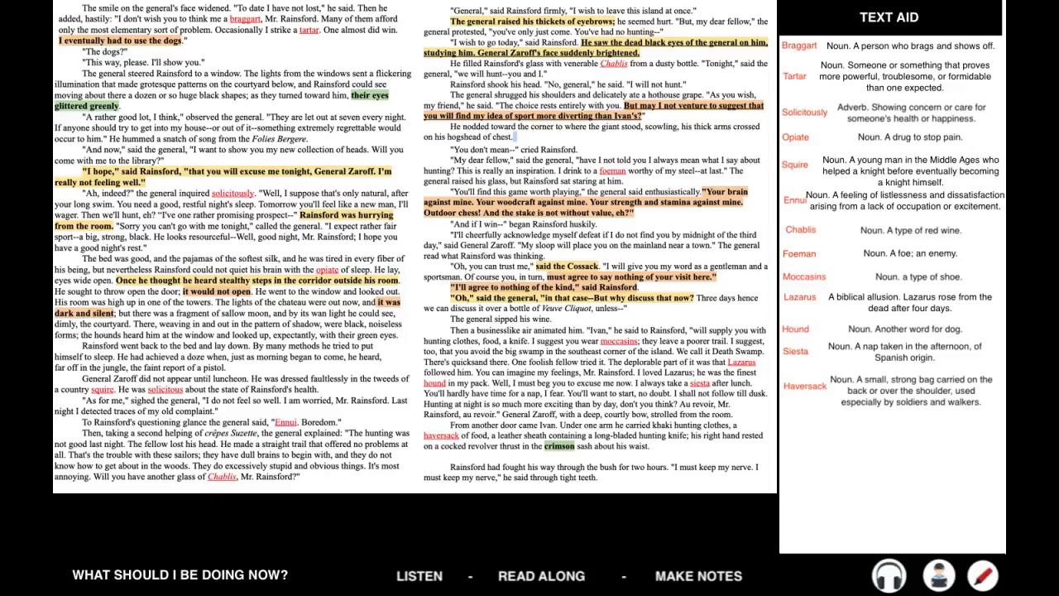
{"action": "scroll", "scroll_direction": "down", "scroll_amount": 3}
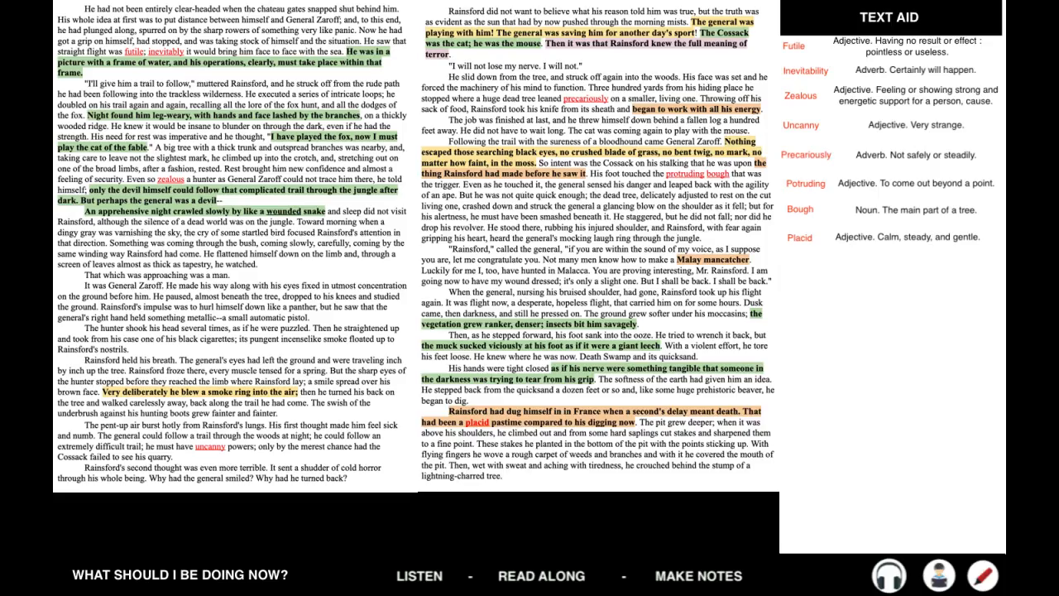